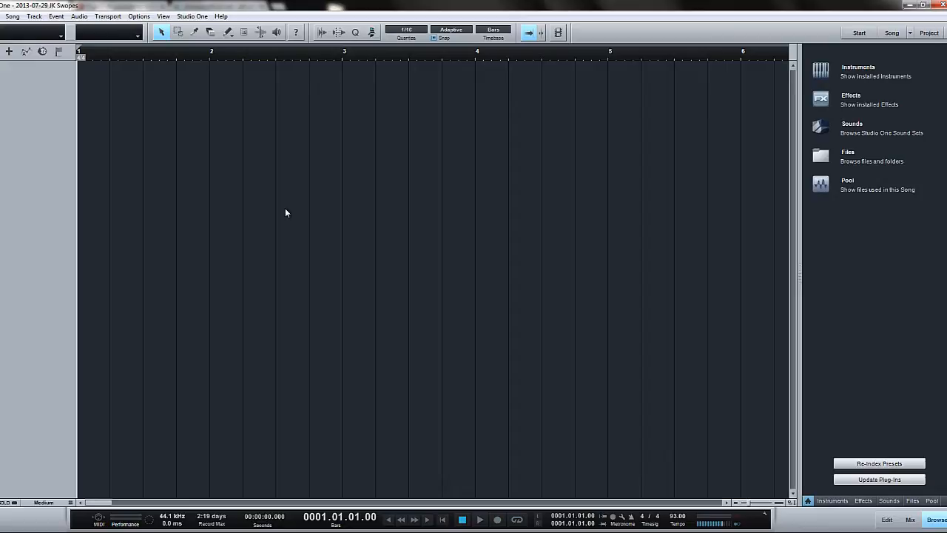
mouse_move(303, 222)
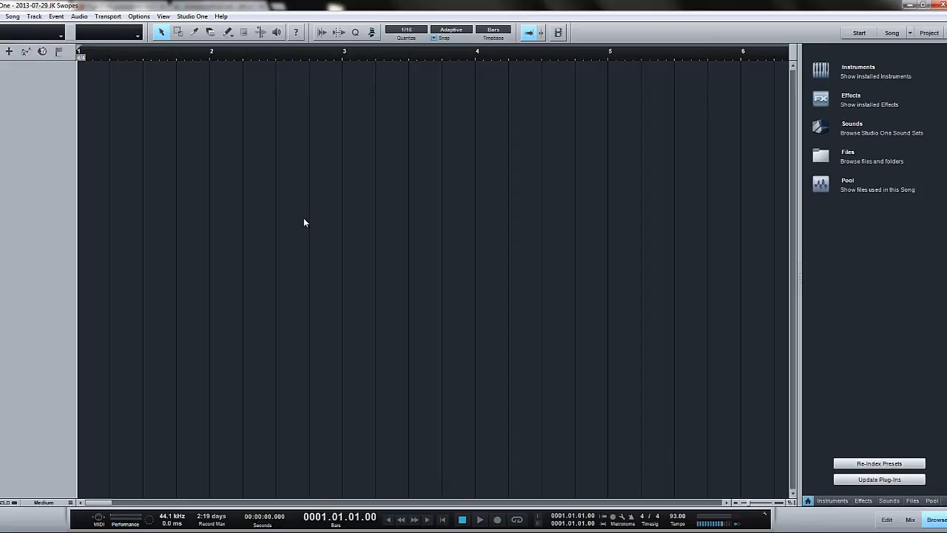
mouse_move(263, 131)
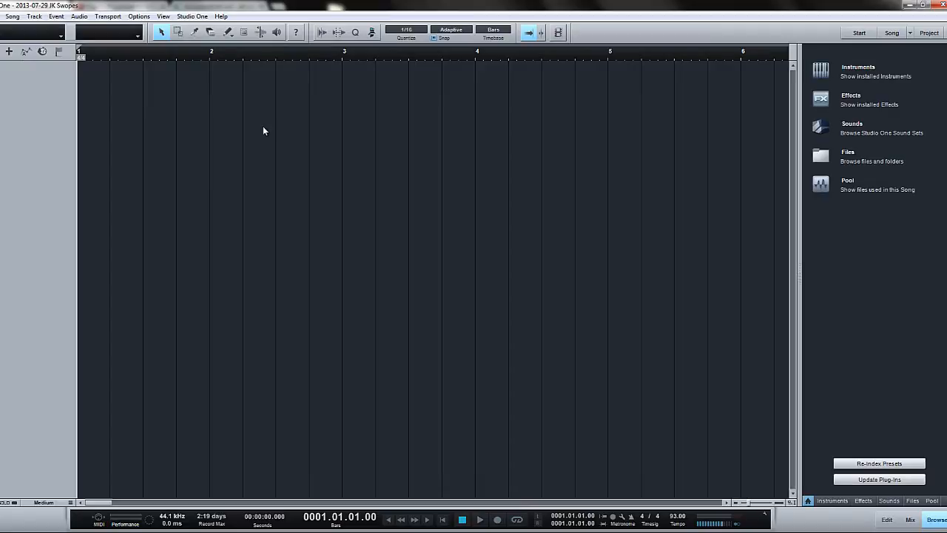
mouse_move(246, 100)
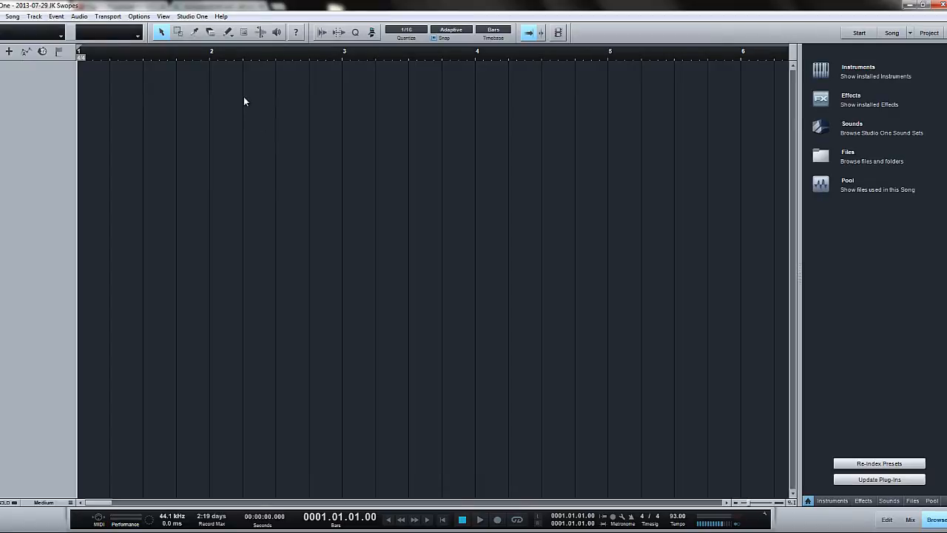
Reach the Locations section of the Options window from the Studio One menu.
left_click(192, 14)
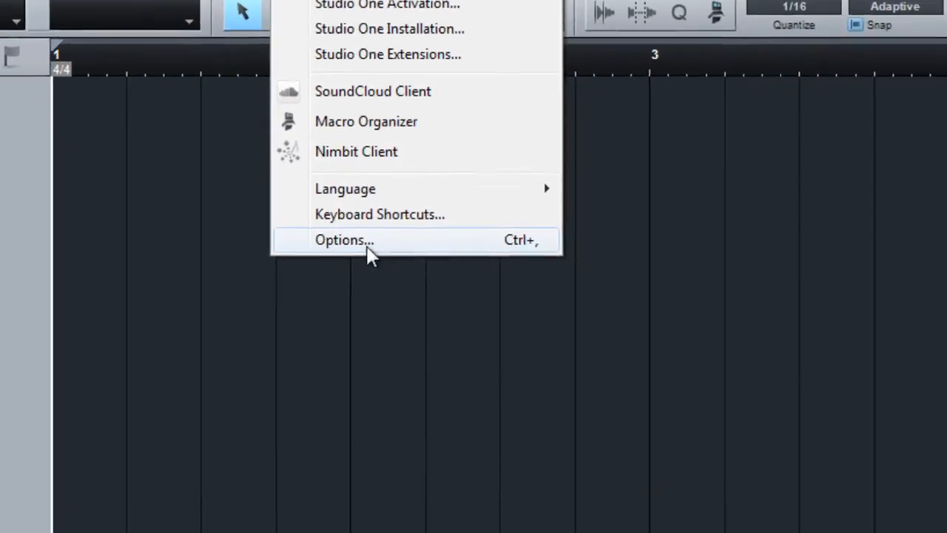
left_click(345, 240)
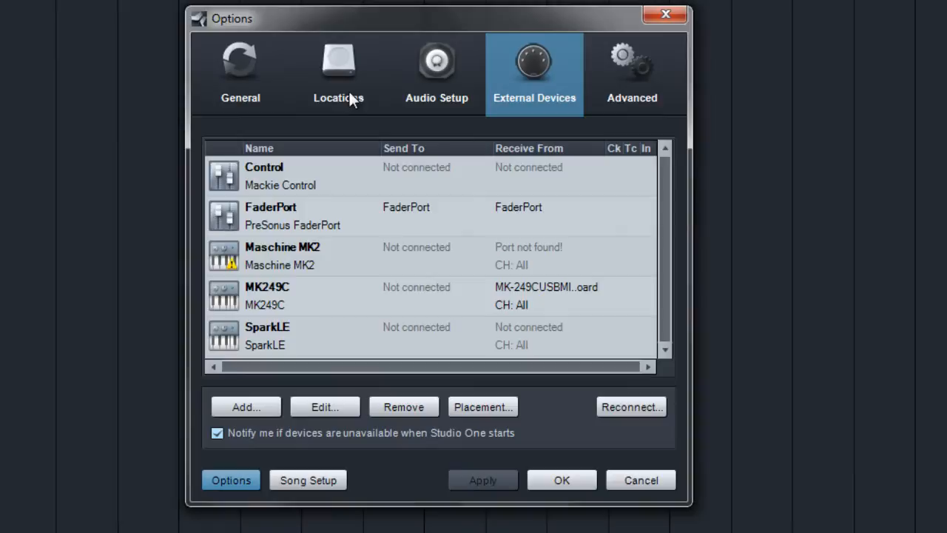
left_click(338, 71)
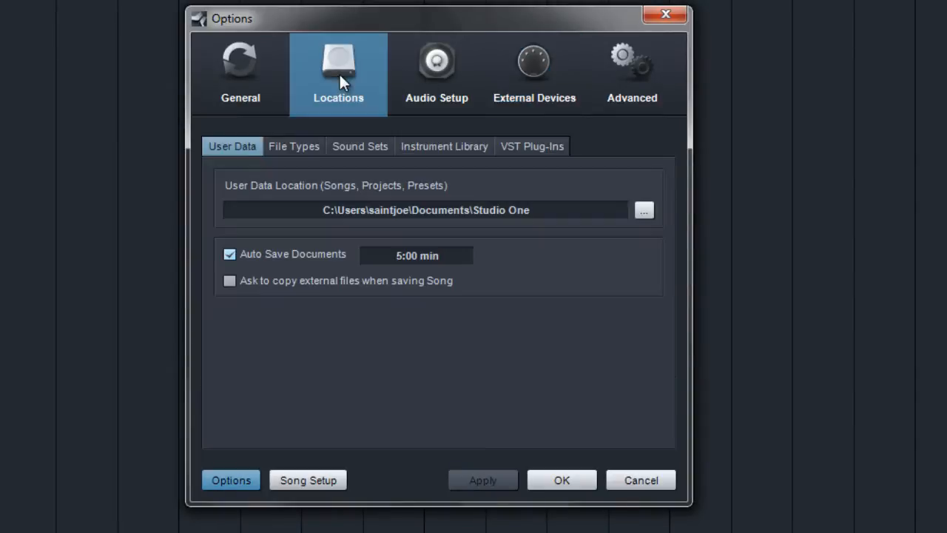
mouse_move(518, 157)
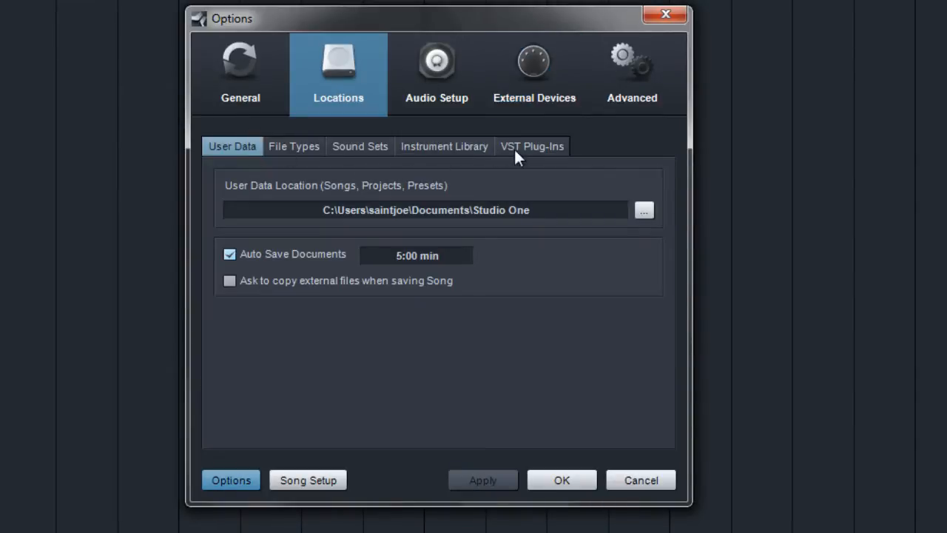
Show the VST Plug-Ins locations listing C:\Plugins\64 bit and start adding another folder.
left_click(532, 147)
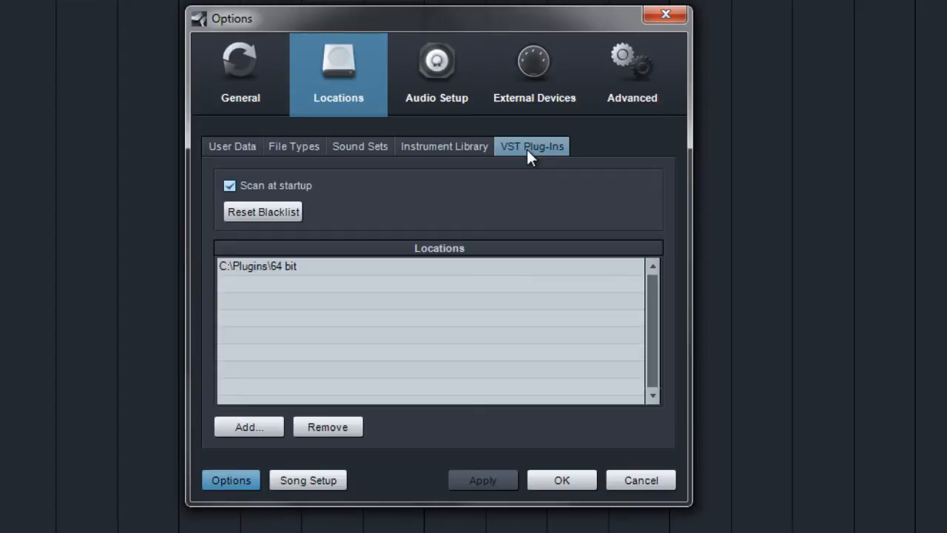
mouse_move(318, 383)
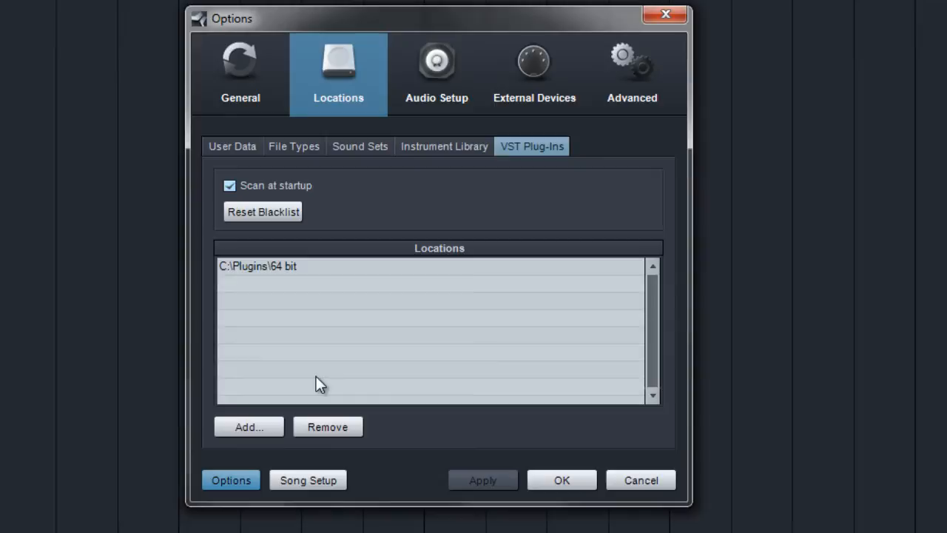
mouse_move(259, 438)
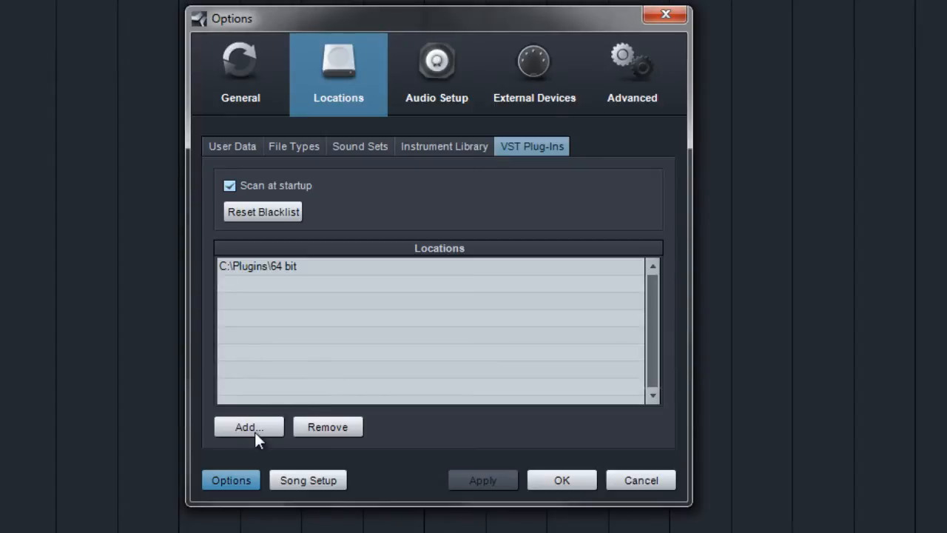
left_click(249, 426)
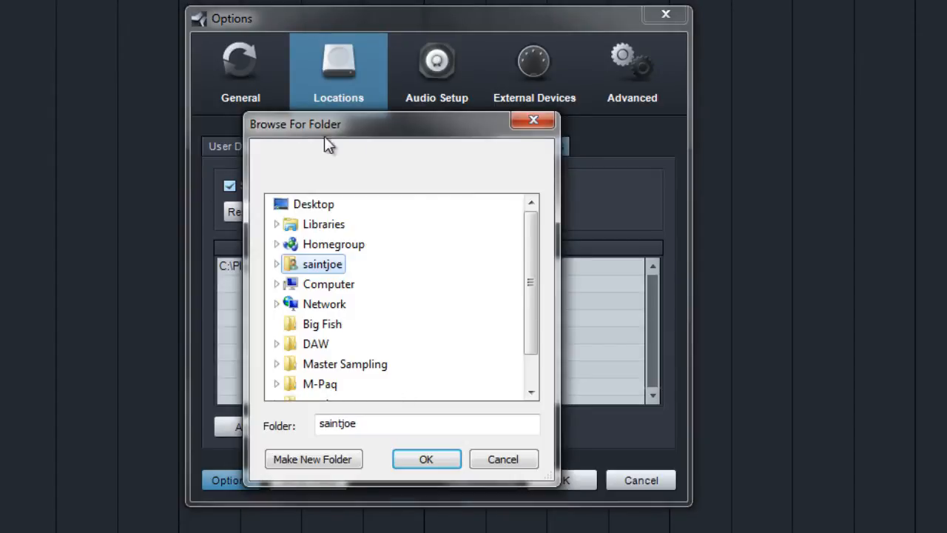
mouse_move(473, 310)
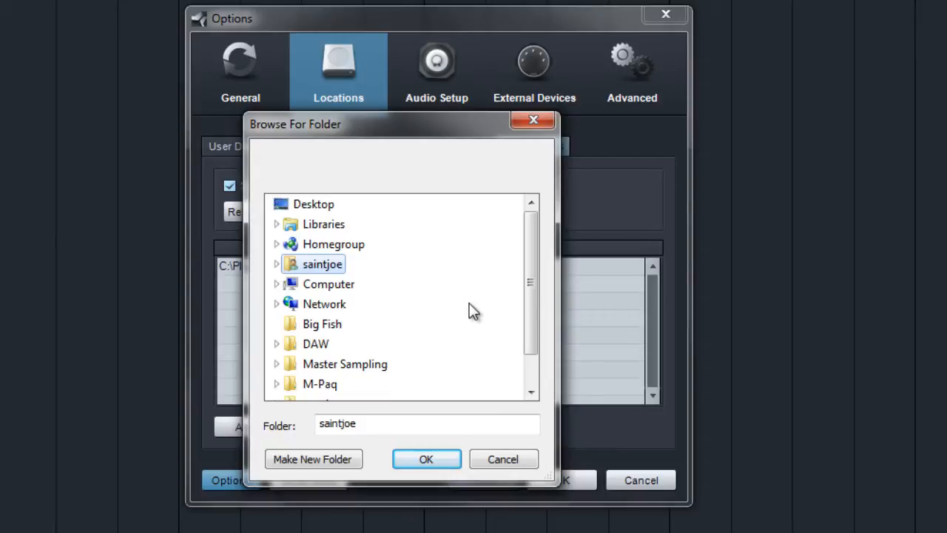
mouse_move(471, 369)
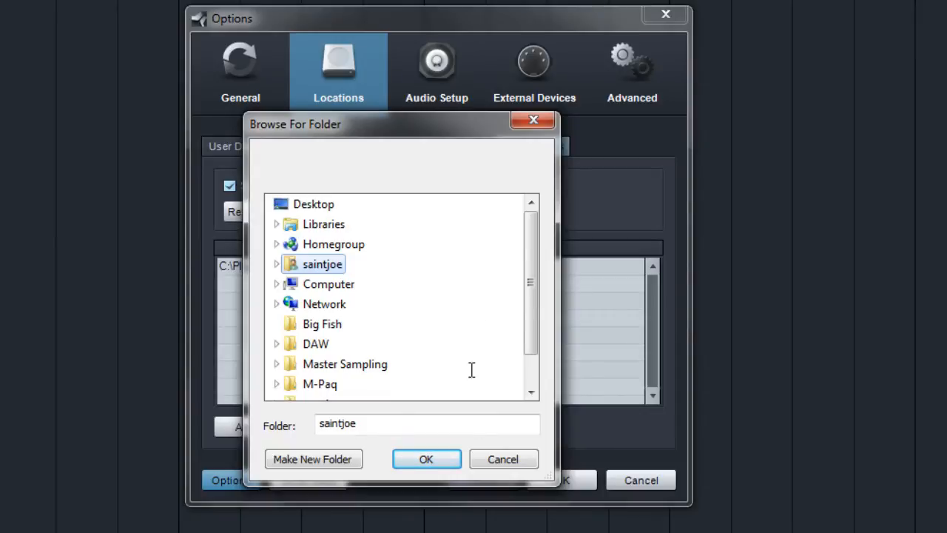
left_click(503, 459)
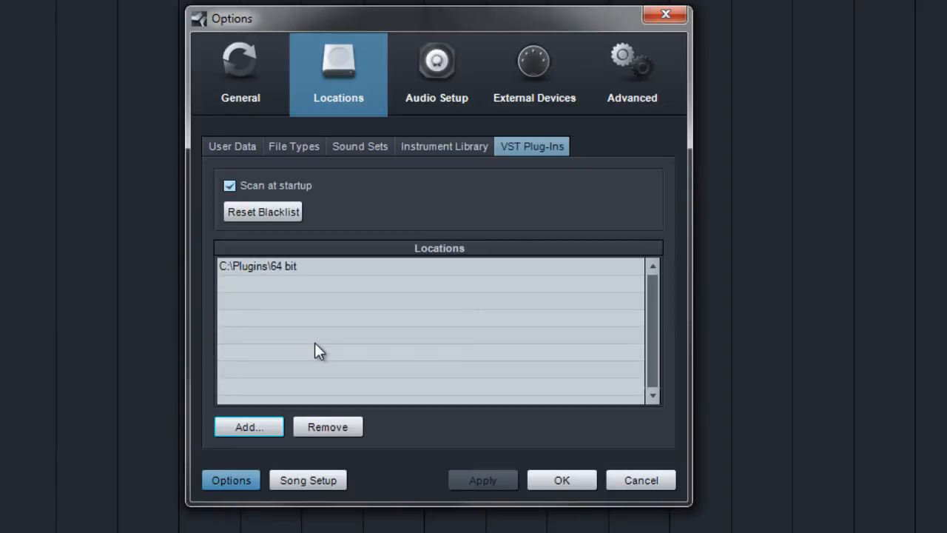
mouse_move(361, 385)
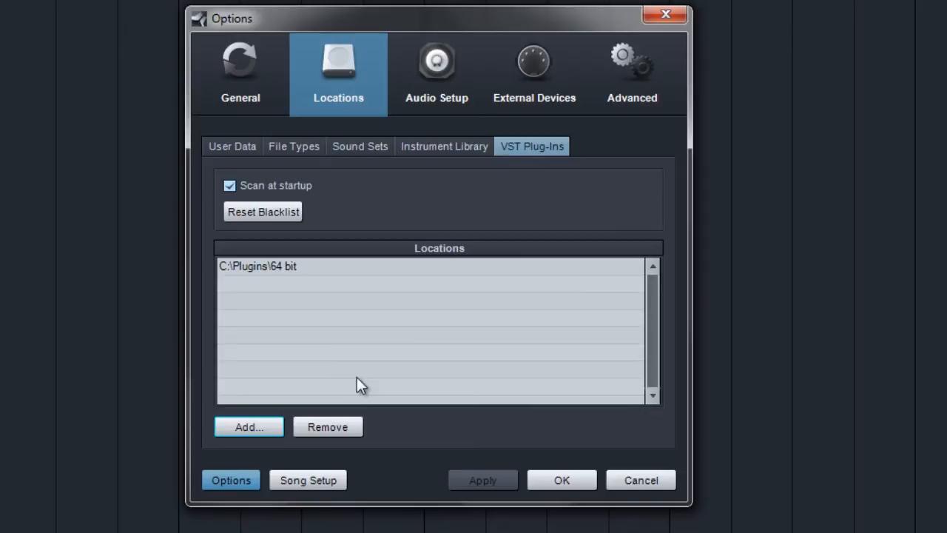
mouse_move(624, 525)
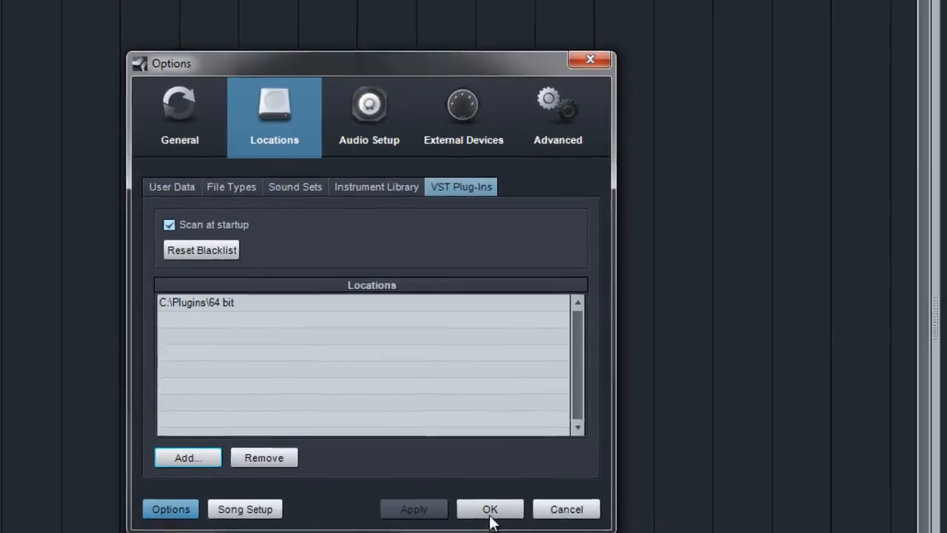
Confirm the Options window, keeping C:\Plugins\64 bit as the only VST location.
left_click(490, 509)
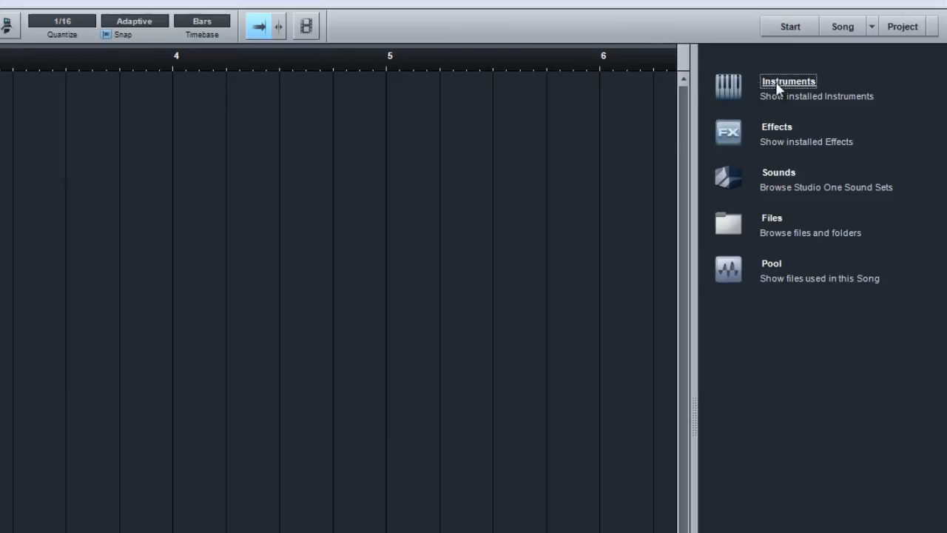
List installed instruments in the Browser, trying Vendor and Flat sorting before settling on Folder.
left_click(787, 81)
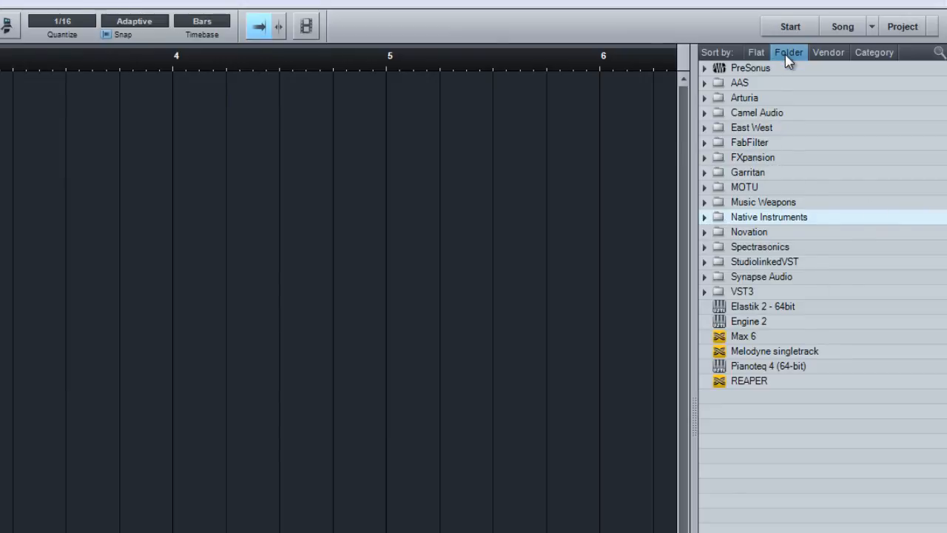
left_click(828, 52)
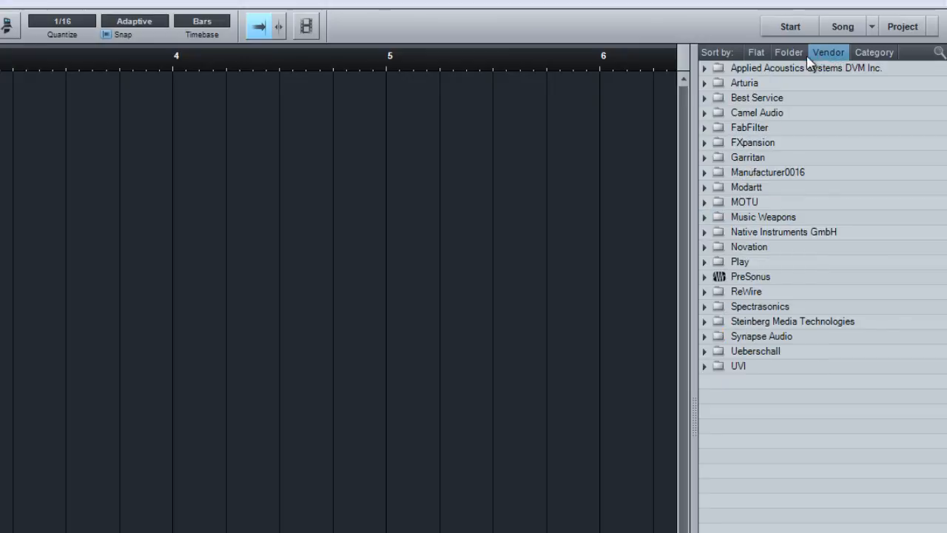
left_click(755, 52)
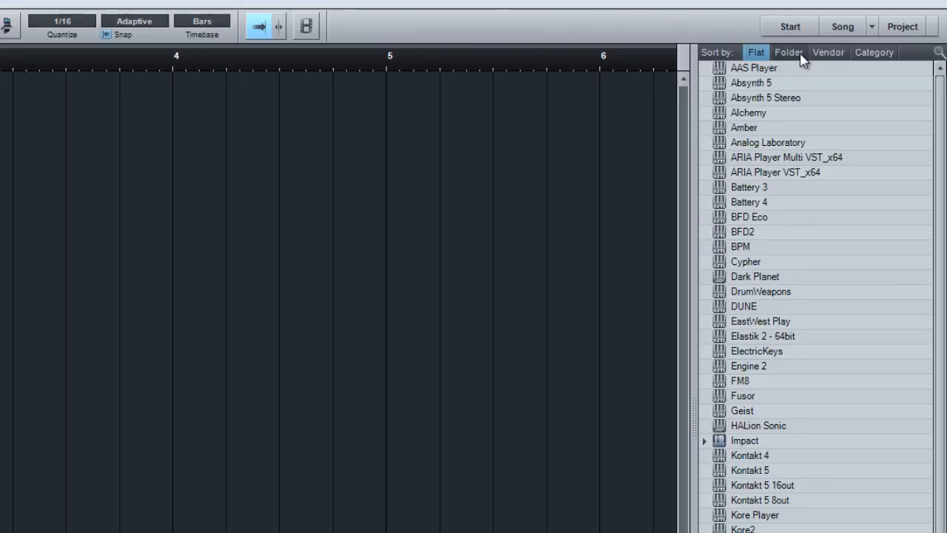
left_click(787, 51)
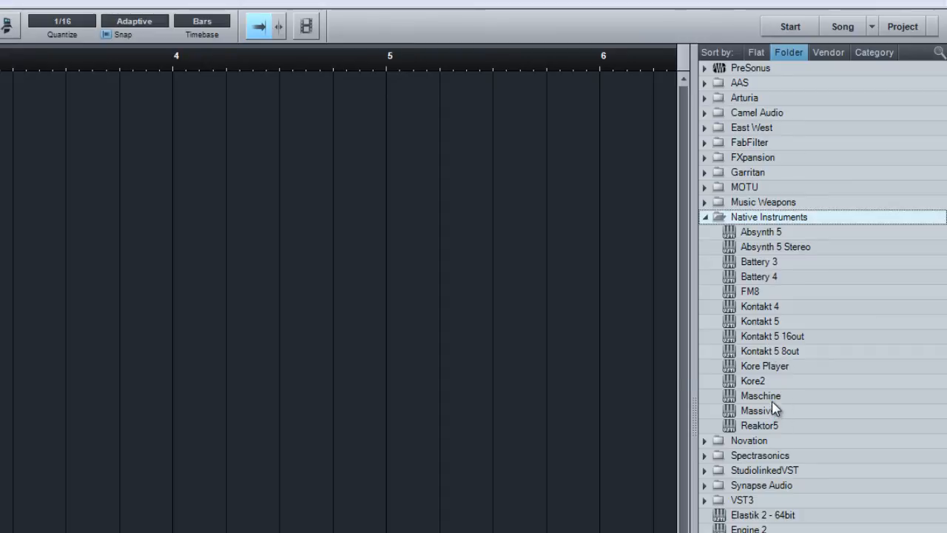
mouse_move(311, 377)
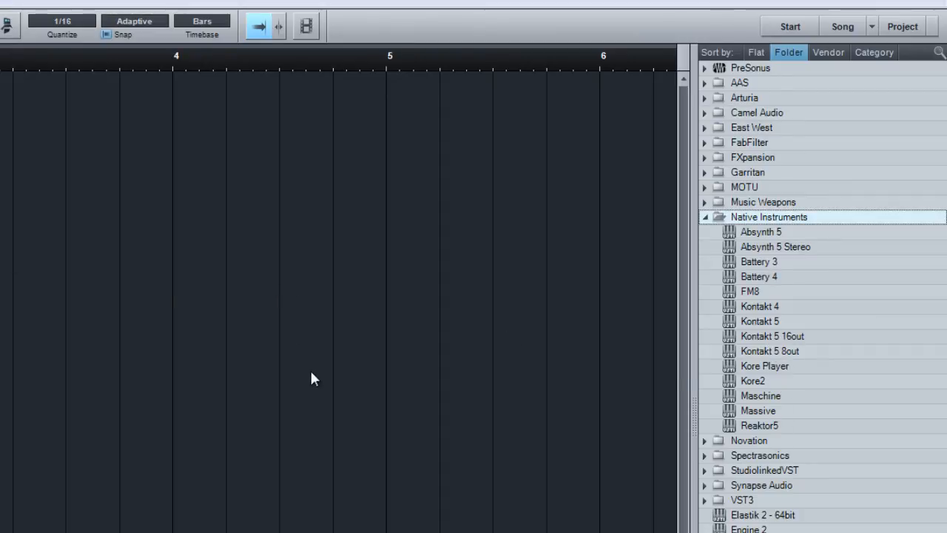